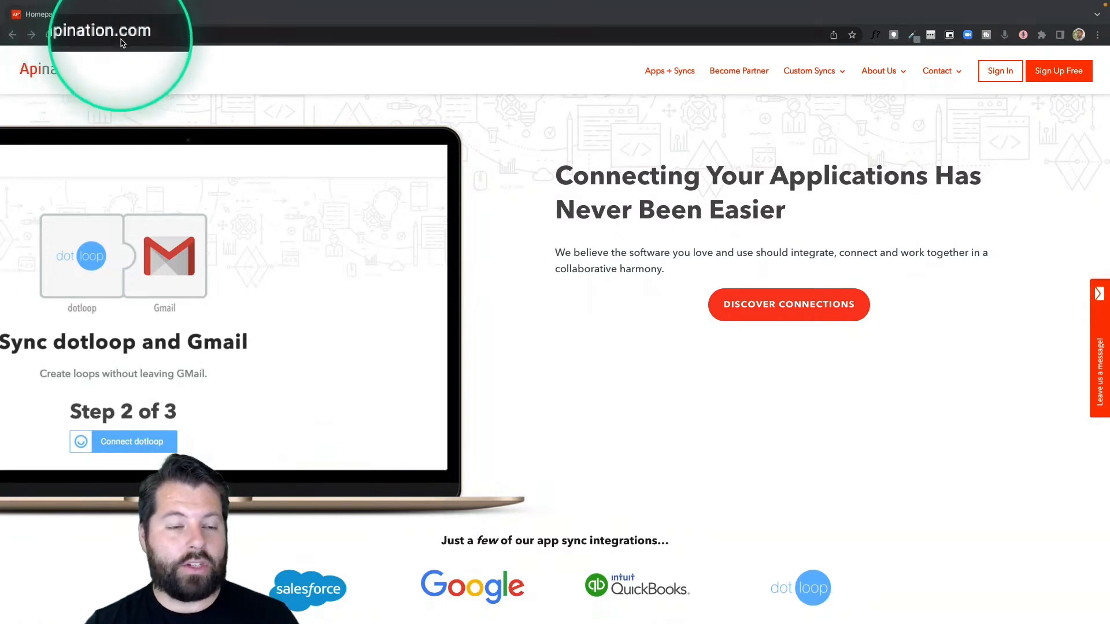
# Open the Discover Connections catalogue of all 146 Apination apps from the homepage
pyautogui.click(787, 304)
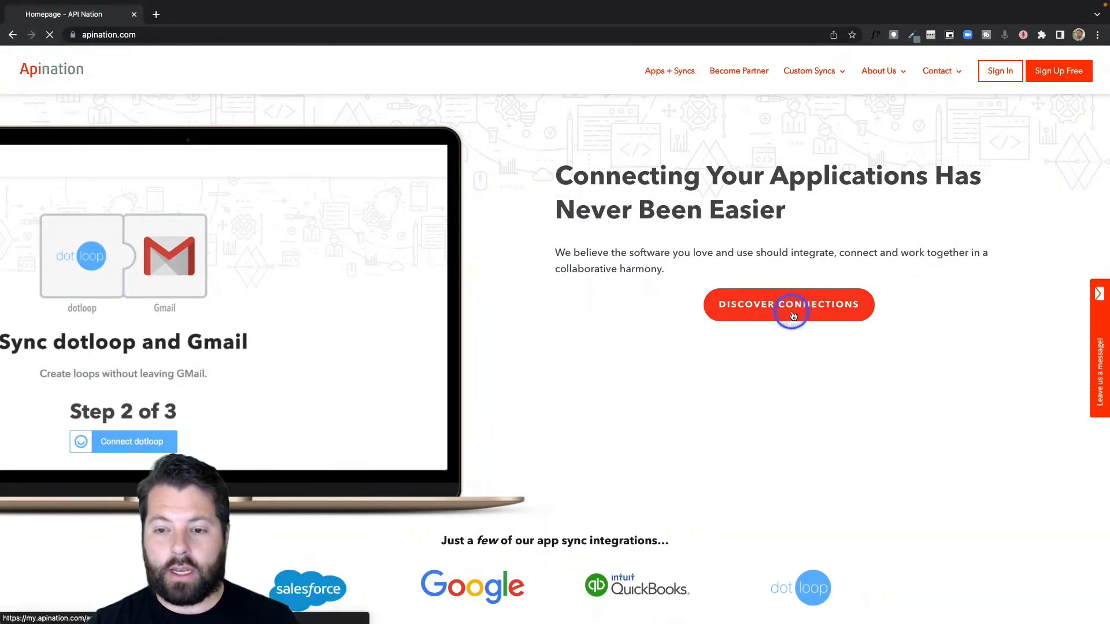
pyautogui.click(787, 305)
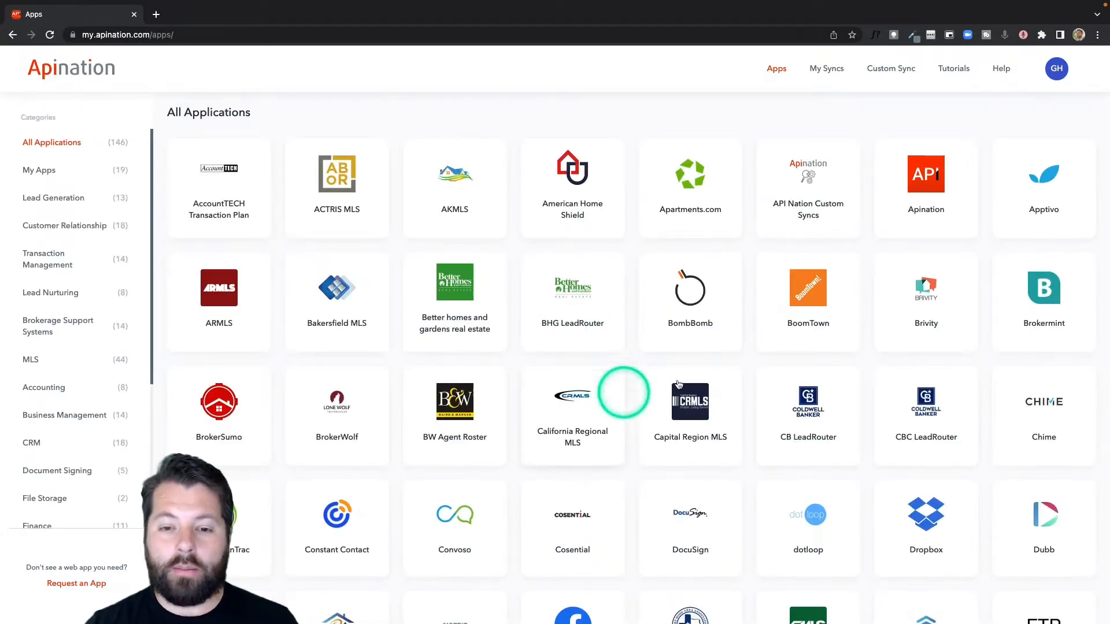
# Scroll down the All Applications grid and open the Zillow Leads app page
pyautogui.scroll(-3)
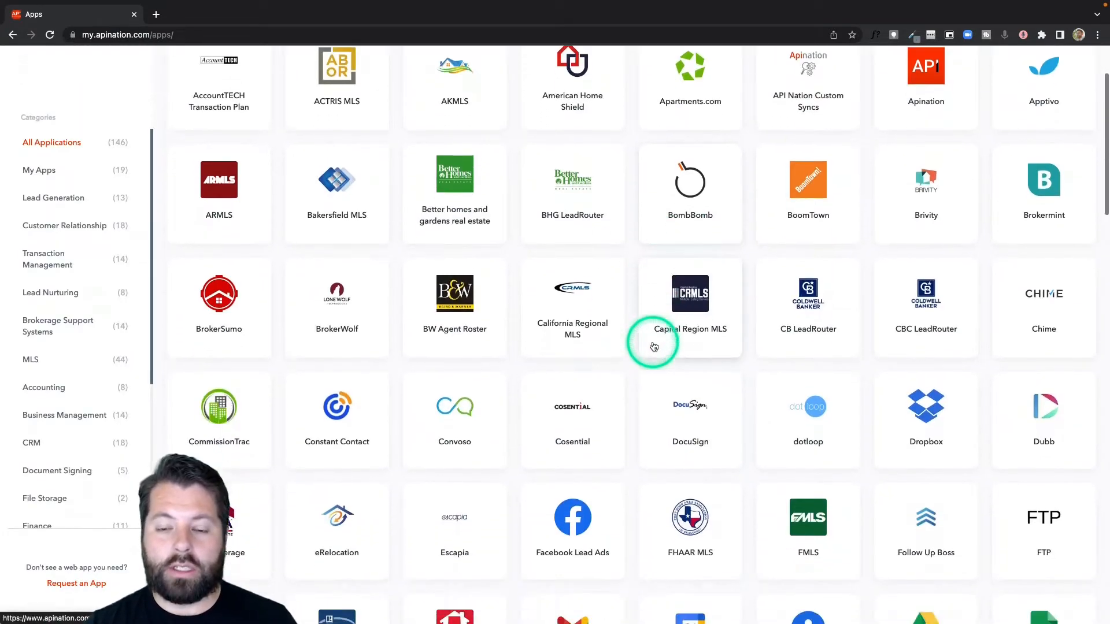
pyautogui.scroll(-3)
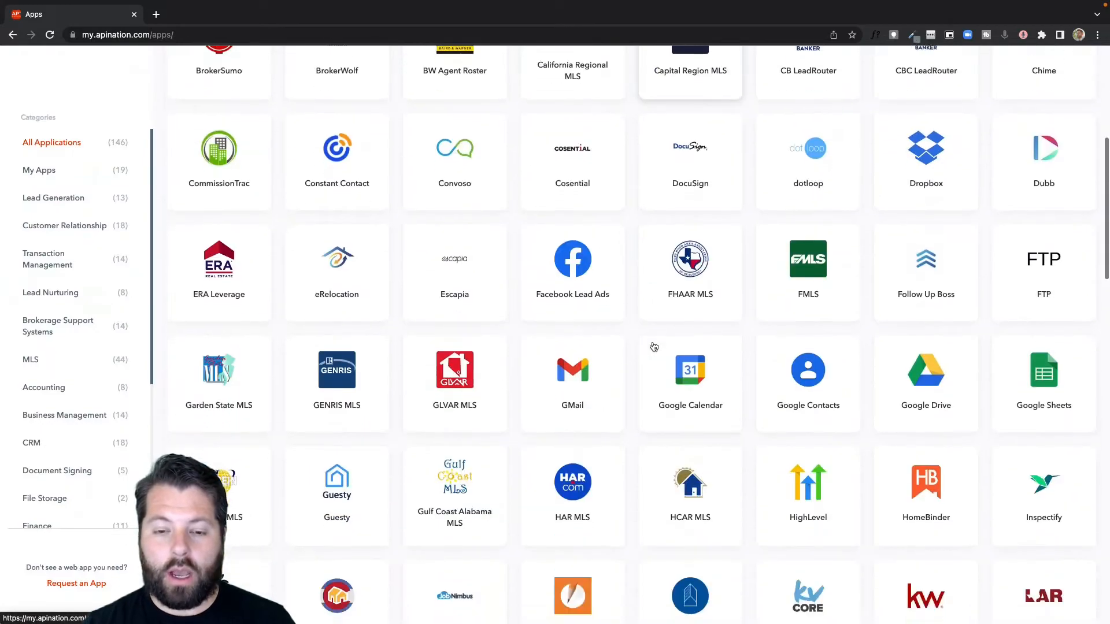
pyautogui.scroll(-3)
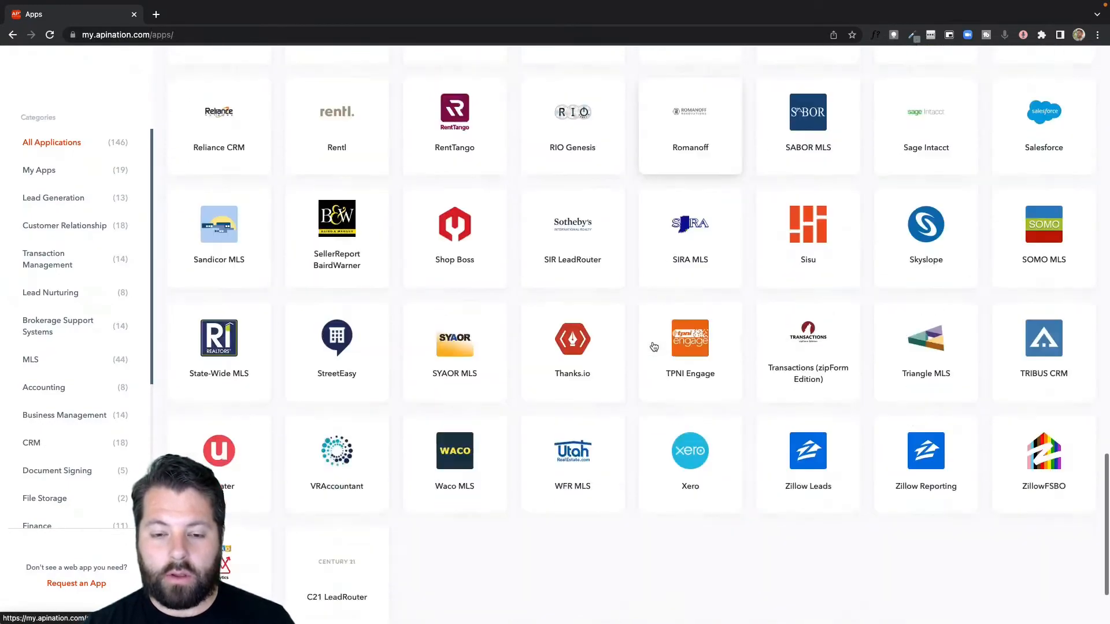
pyautogui.scroll(-3)
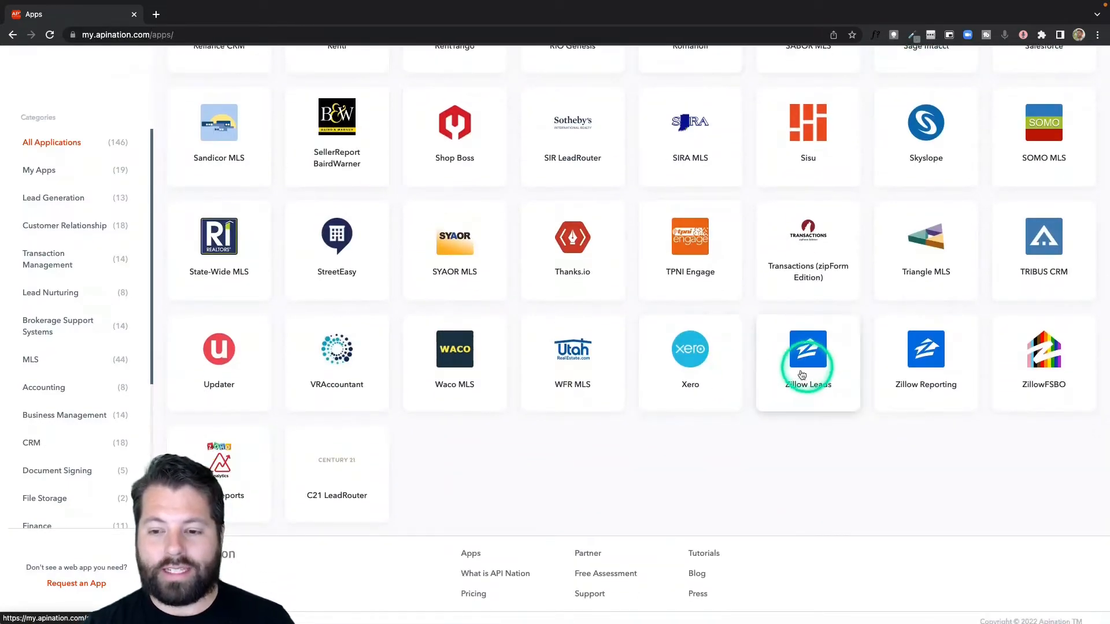
pyautogui.click(807, 357)
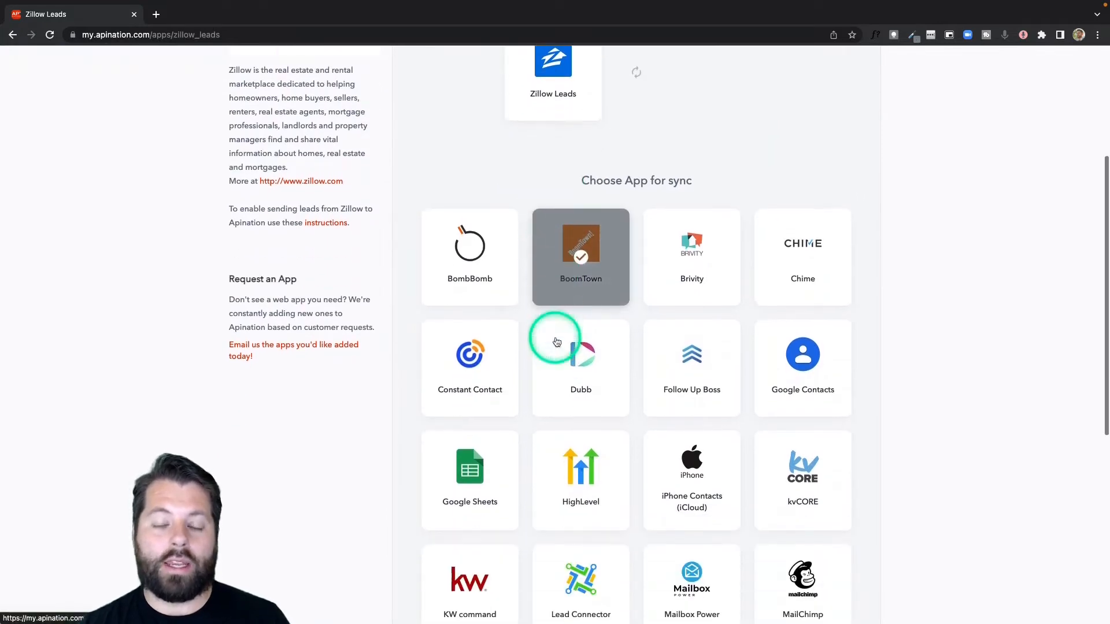
# Pick HighLevel as Zillow Leads' sync partner, showing the $10/mo contacts sync
pyautogui.scroll(-3)
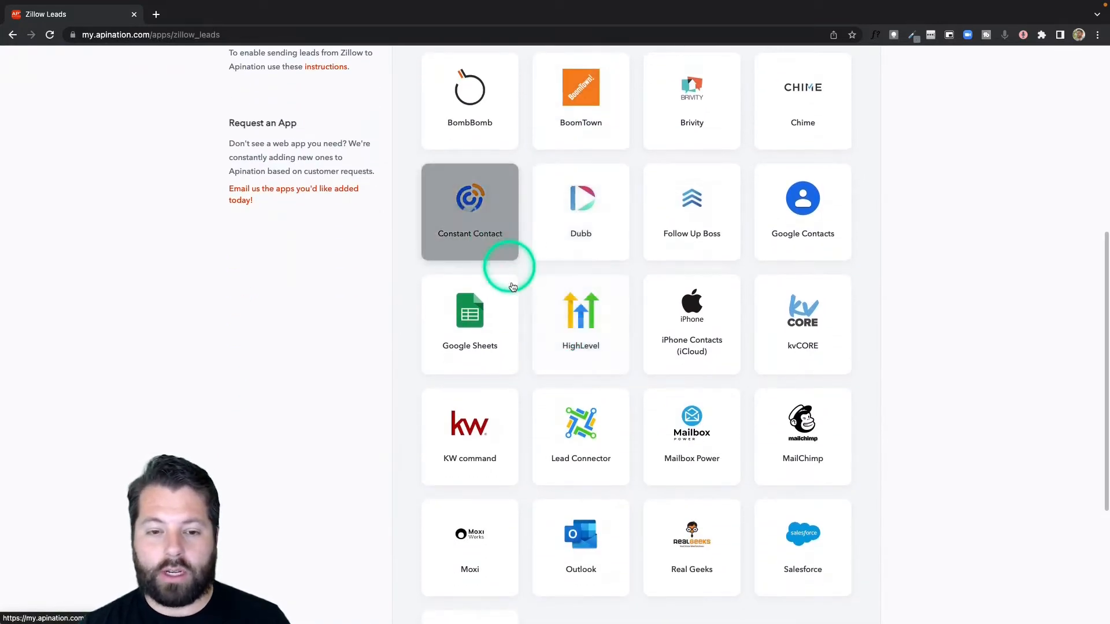
pyautogui.scroll(-3)
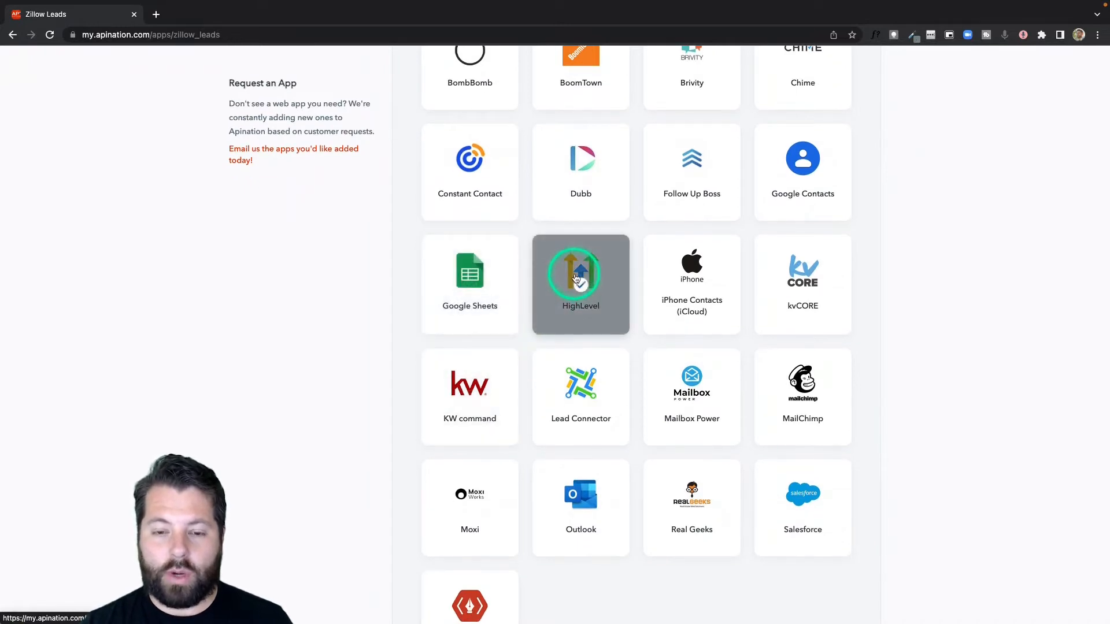
pyautogui.click(580, 284)
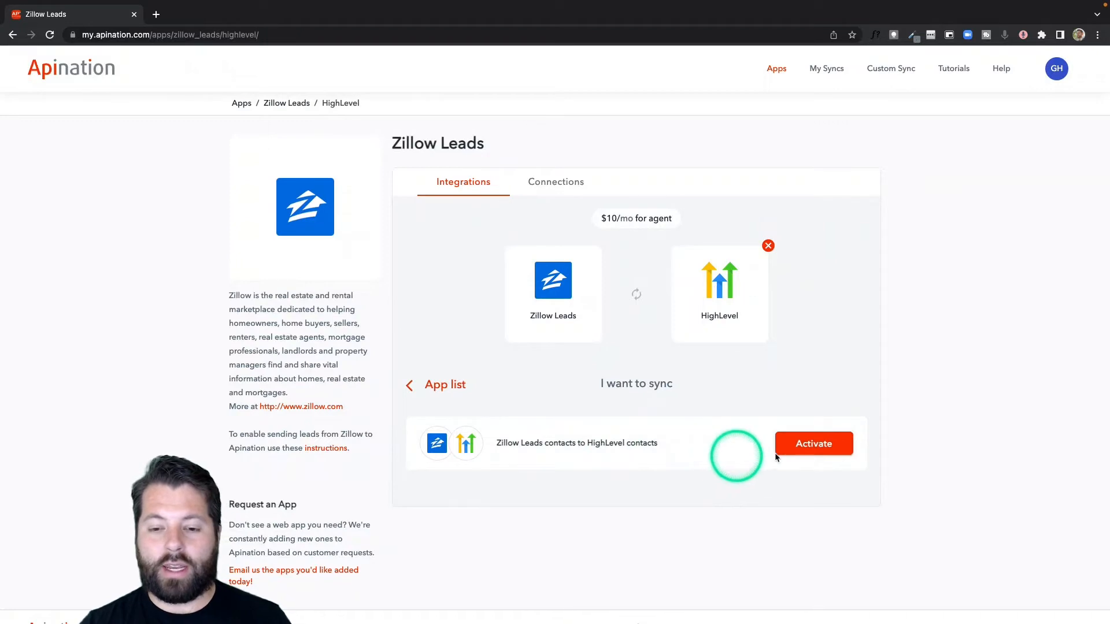
# Activate the Zillow Leads contacts to HighLevel contacts sync and await its setup page
pyautogui.click(812, 443)
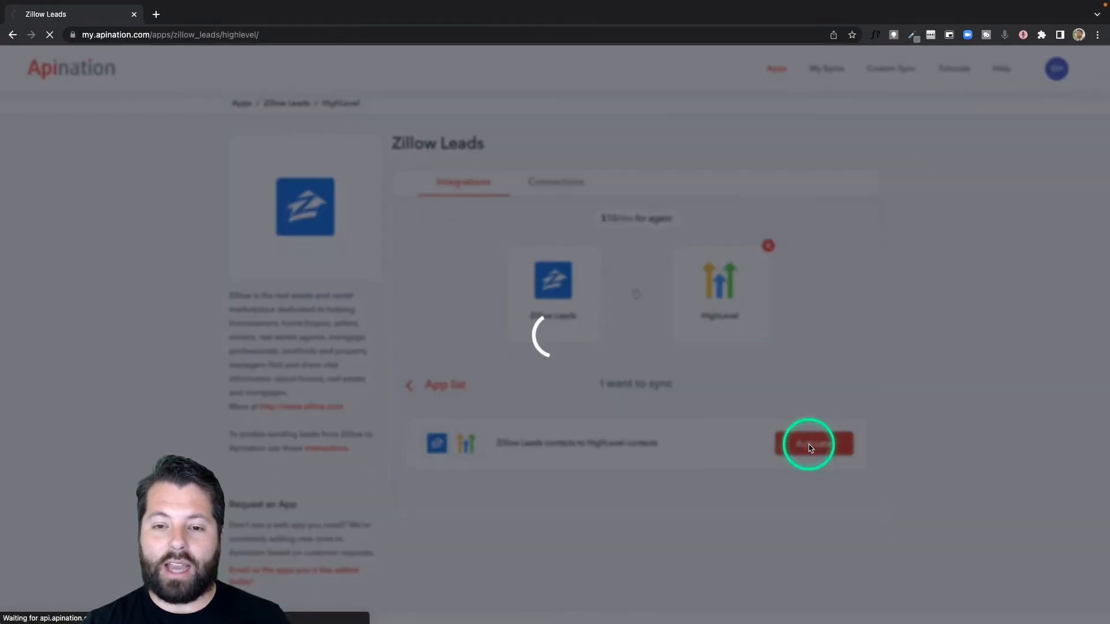
pyautogui.click(814, 443)
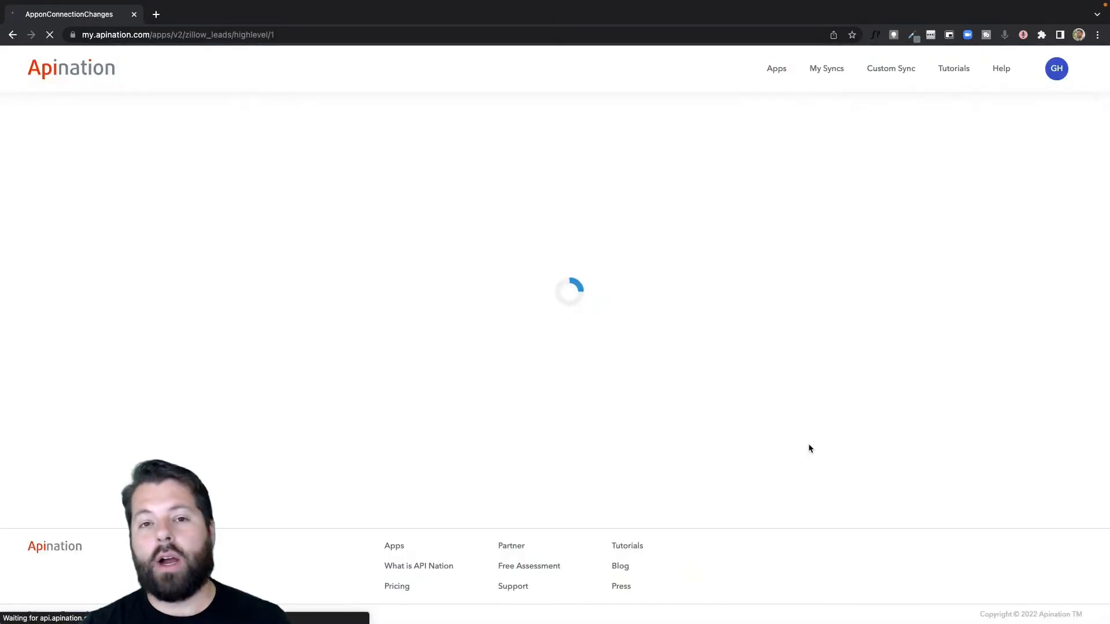